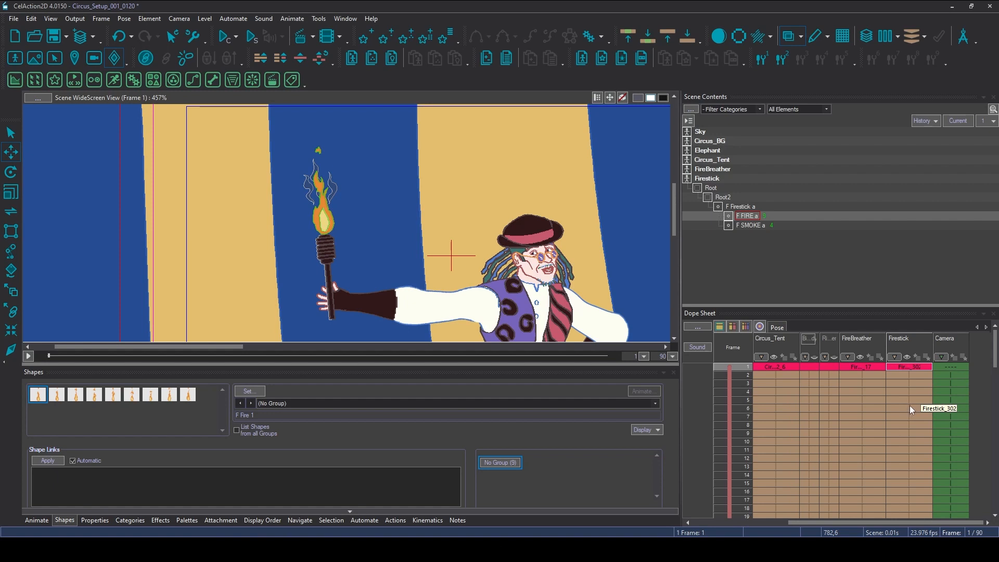
pyautogui.moveTo(358, 163)
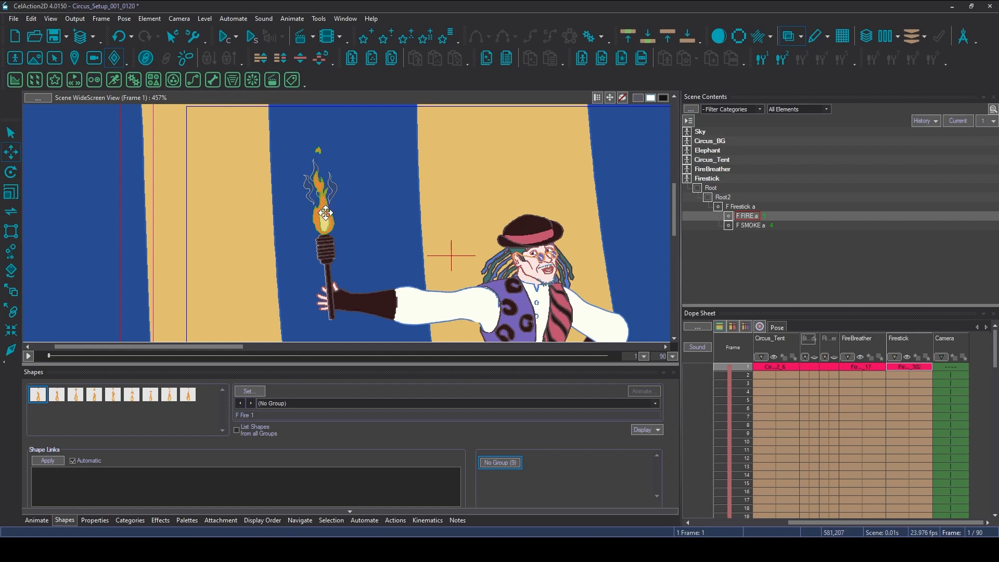
pyautogui.moveTo(896, 394)
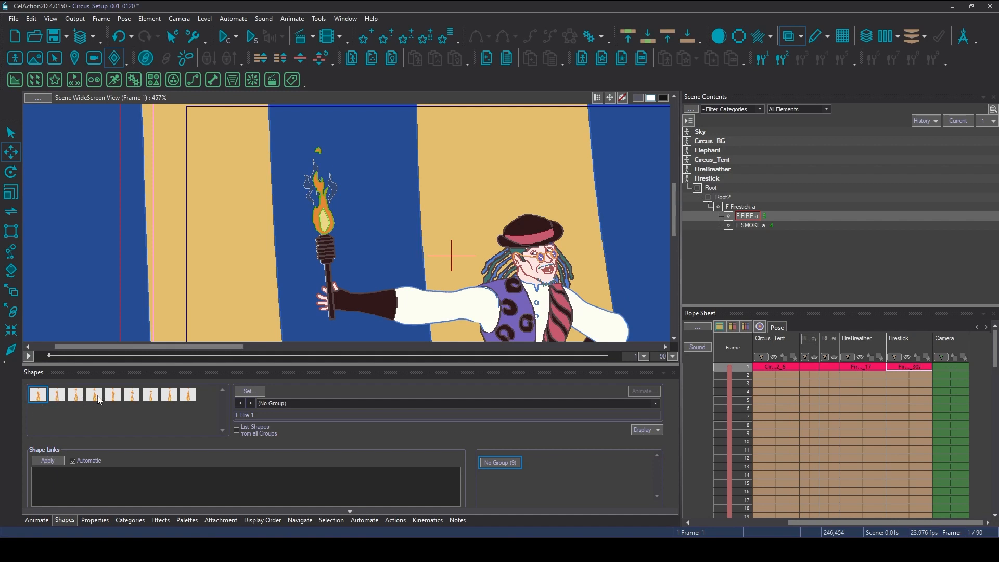
pyautogui.moveTo(874, 358)
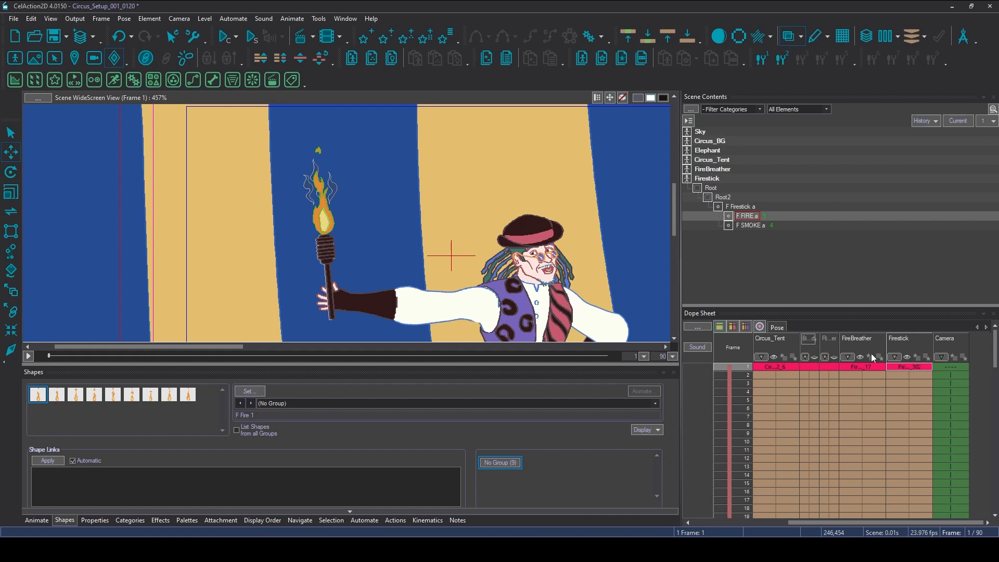
# Place flame drawings 2 and 3 on frames 3 and 5, then isolate the current element's track.
pyautogui.click(900, 387)
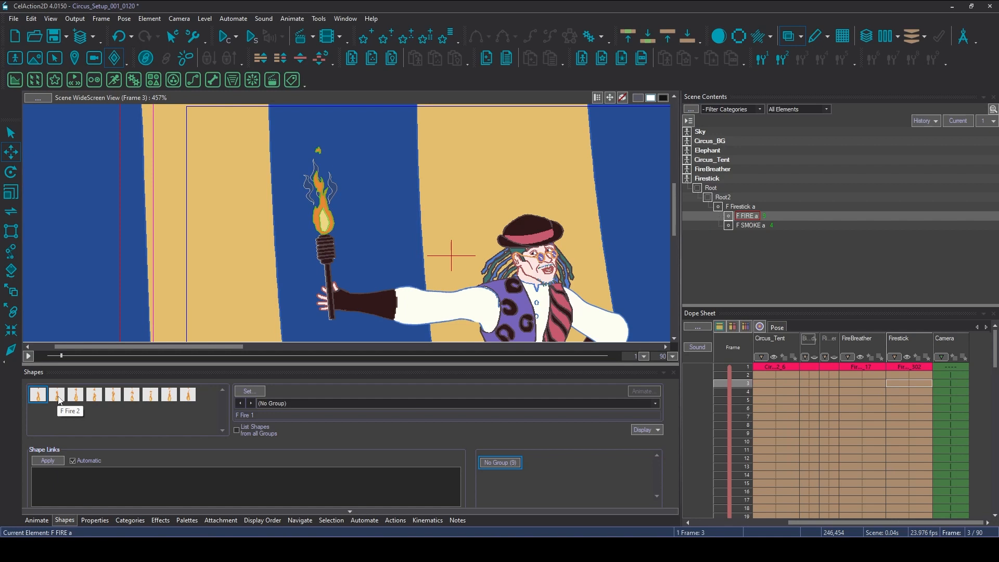
pyautogui.click(56, 395)
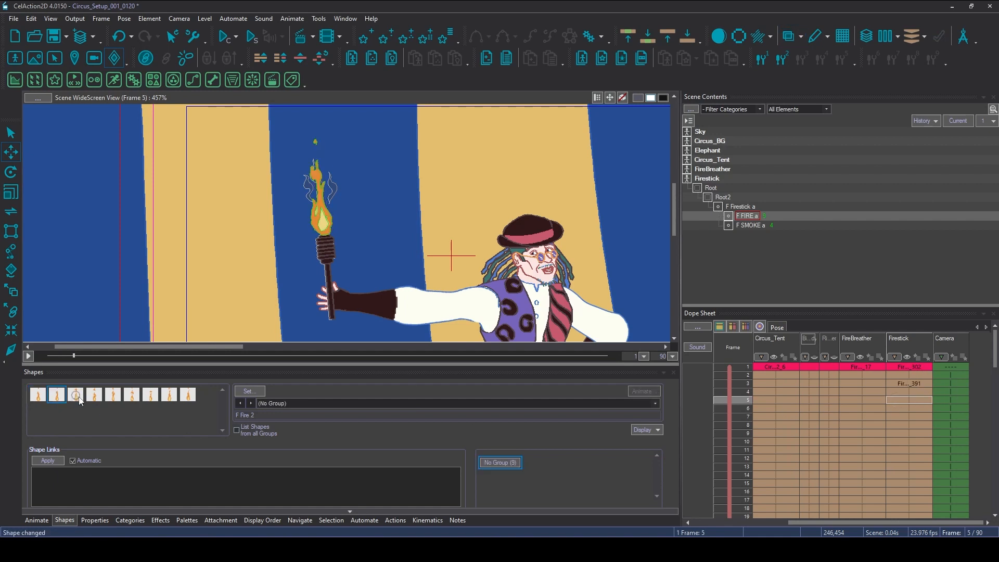
pyautogui.click(75, 396)
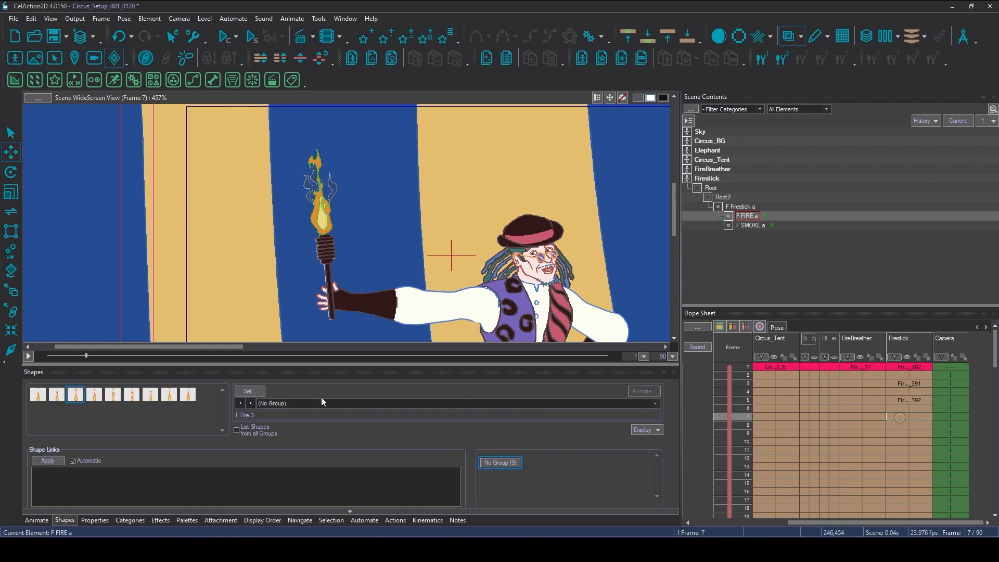
pyautogui.click(93, 395)
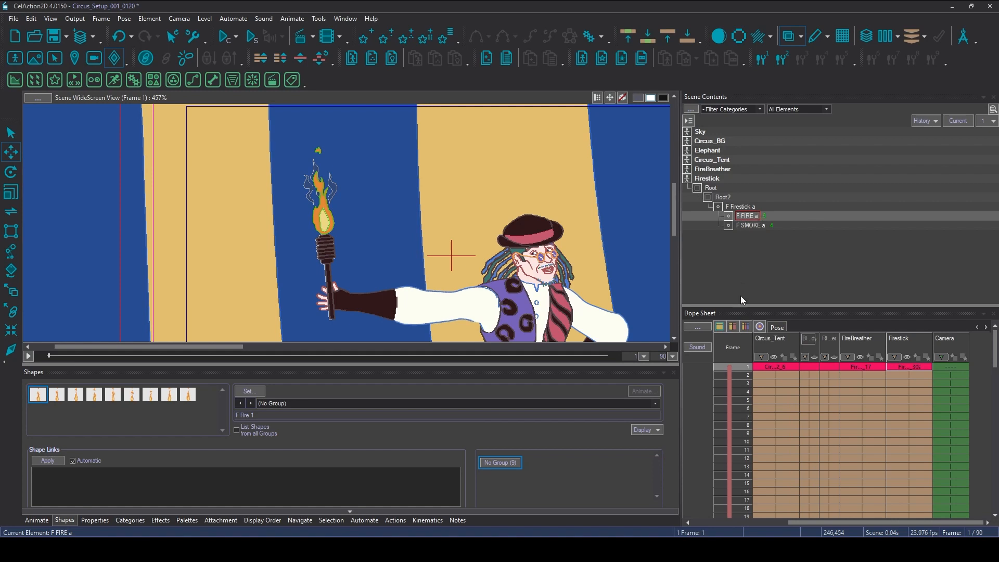
pyautogui.moveTo(732, 325)
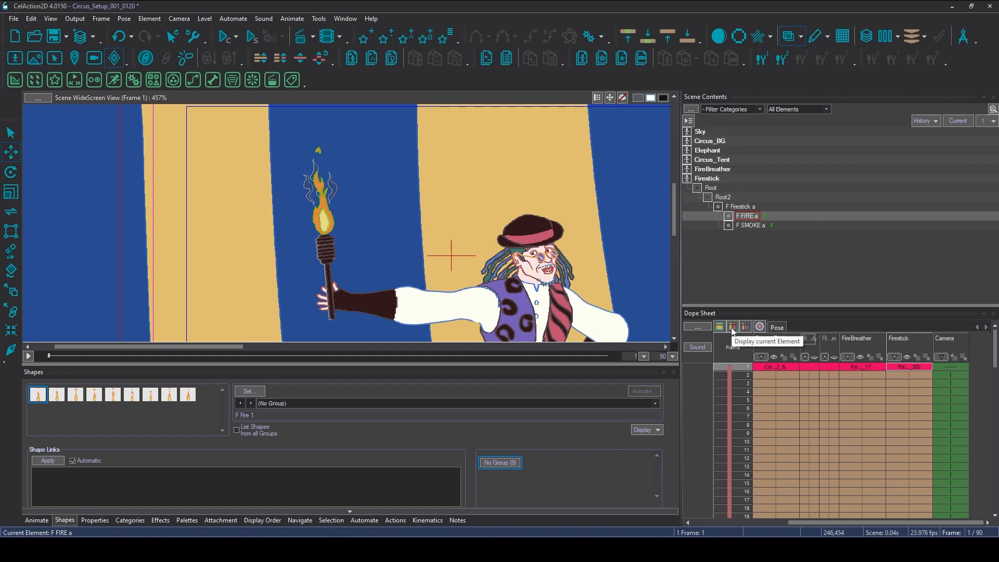
pyautogui.click(732, 326)
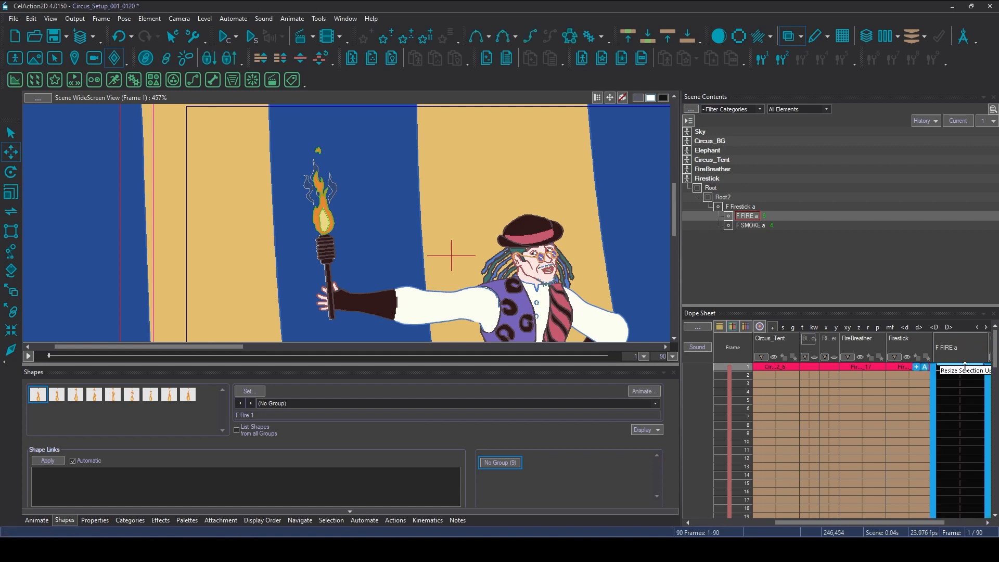
pyautogui.moveTo(696, 420)
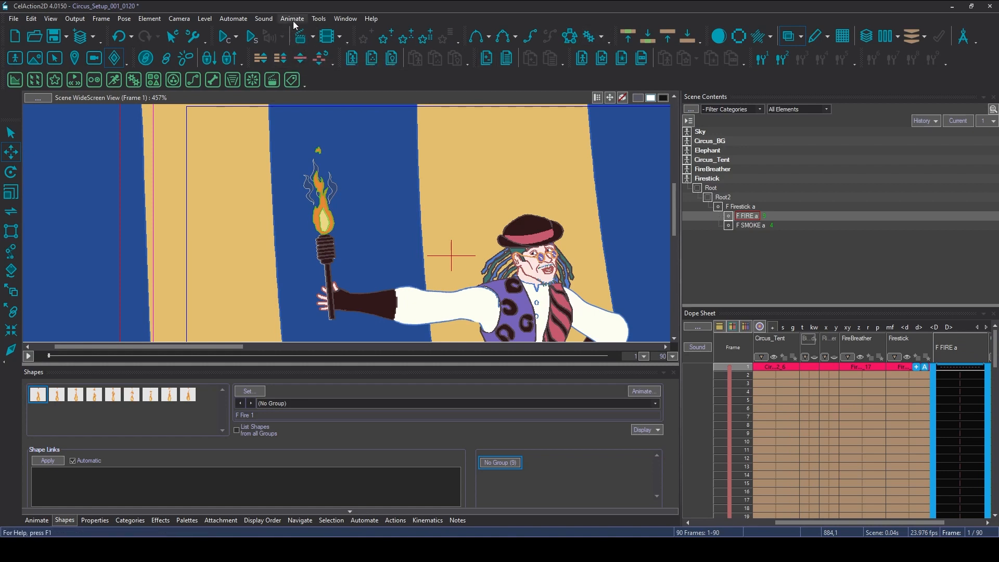
# Reach Animate Shapes from the Automate menu for F FIRE a over frames 1–90.
pyautogui.click(232, 17)
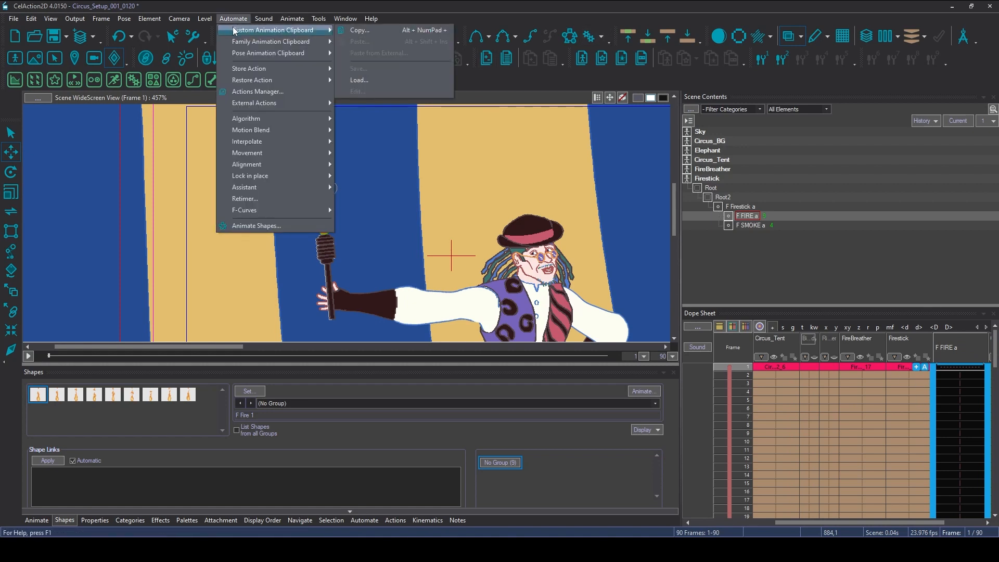
pyautogui.moveTo(246, 165)
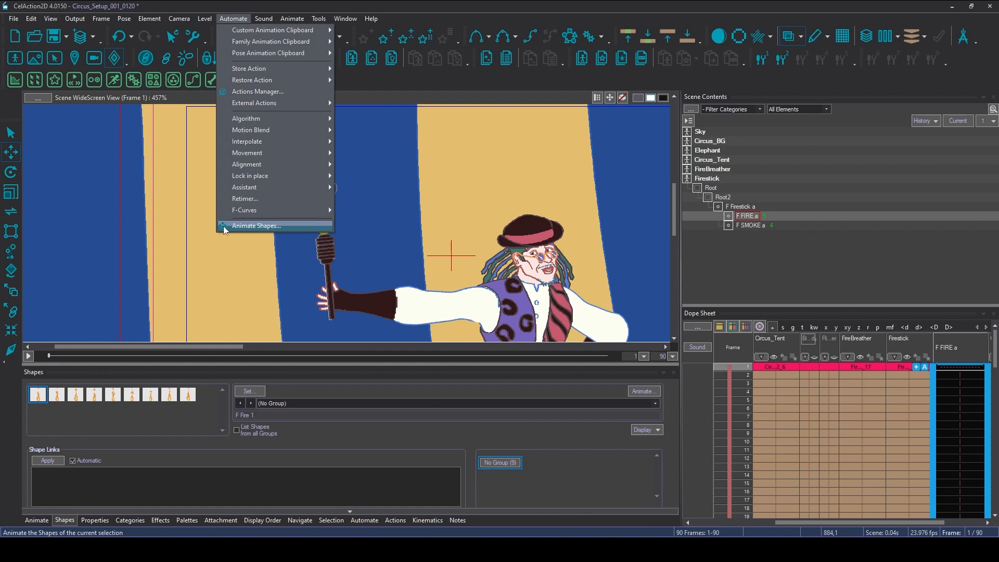
pyautogui.moveTo(246, 198)
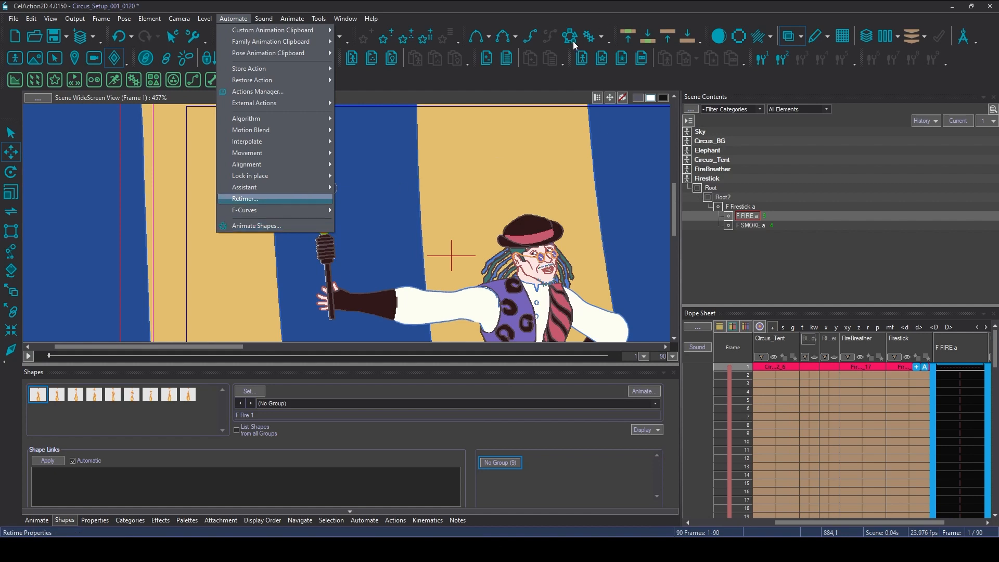
pyautogui.moveTo(884, 366)
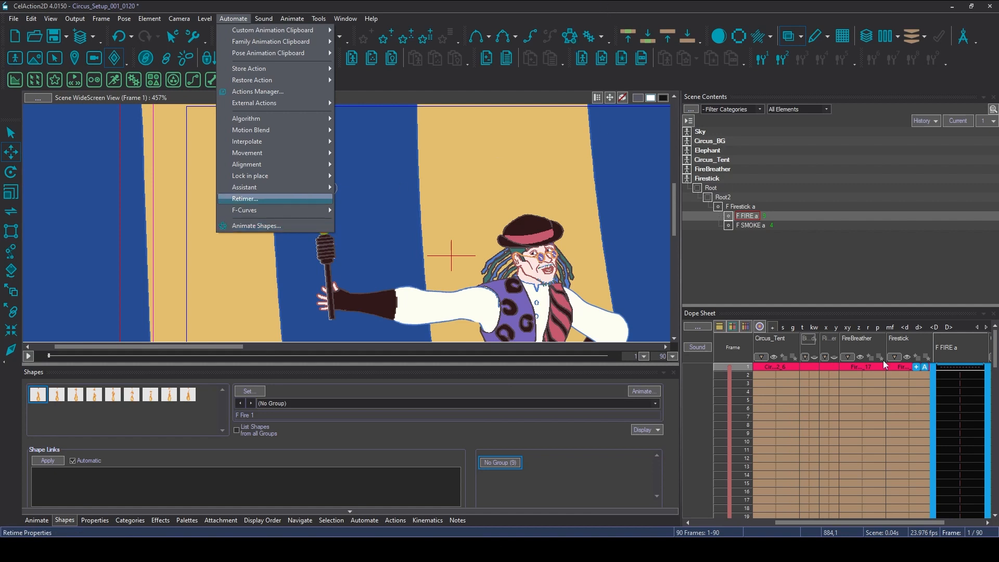
pyautogui.click(256, 225)
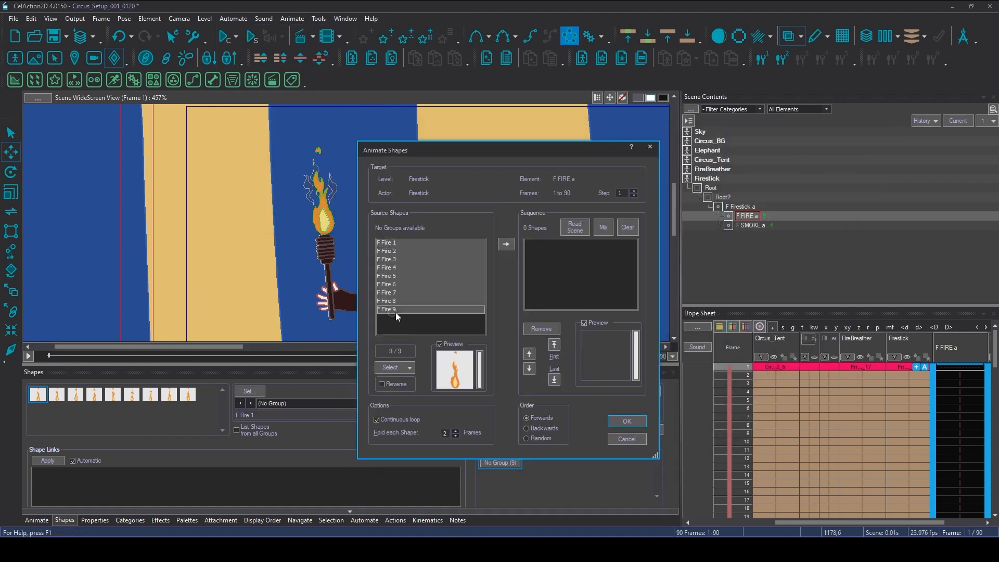
# Sequence all nine F Fire drawings with Hold 2, trying Backwards and Random orders before leaving Forwards.
pyautogui.click(387, 243)
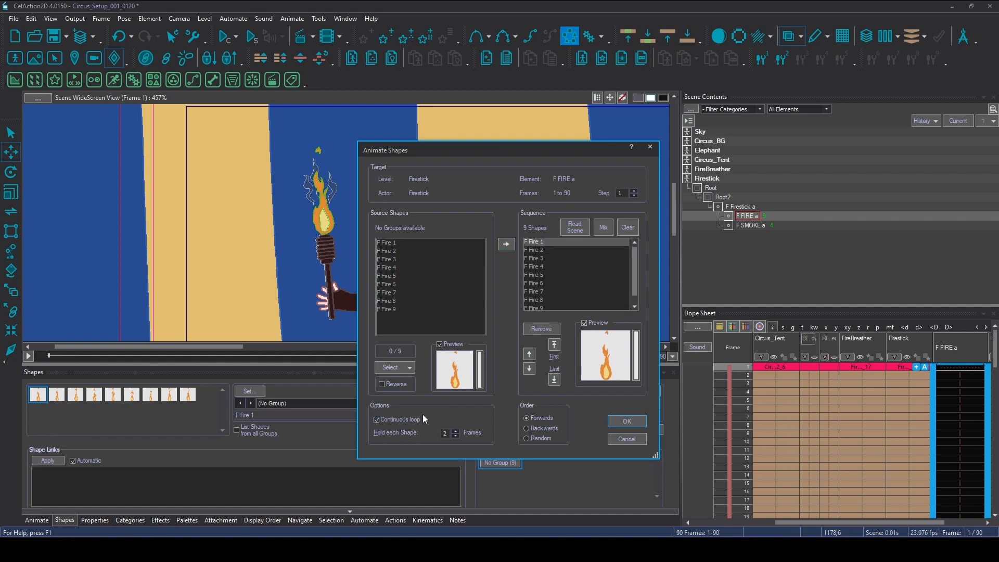
pyautogui.click(454, 435)
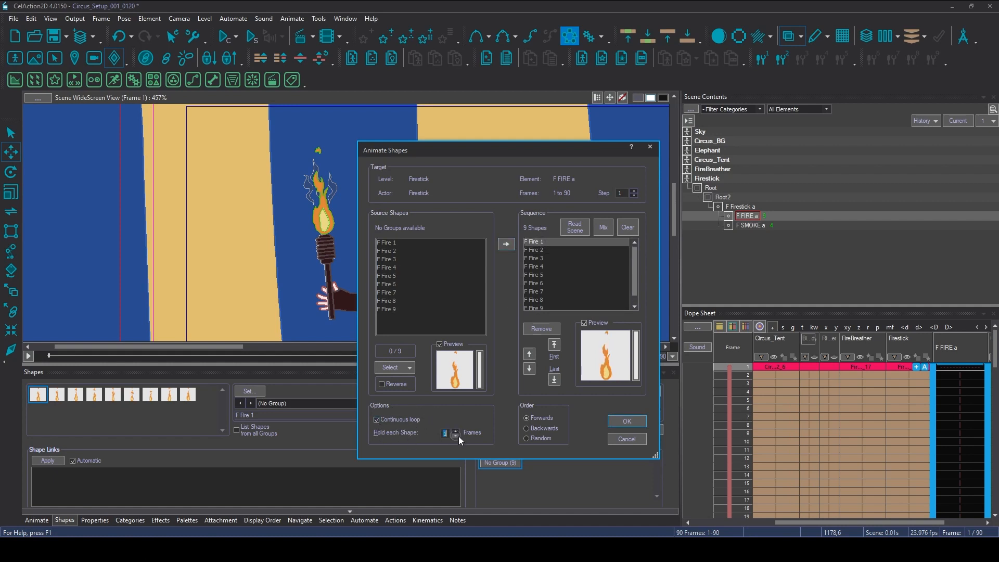
pyautogui.click(454, 431)
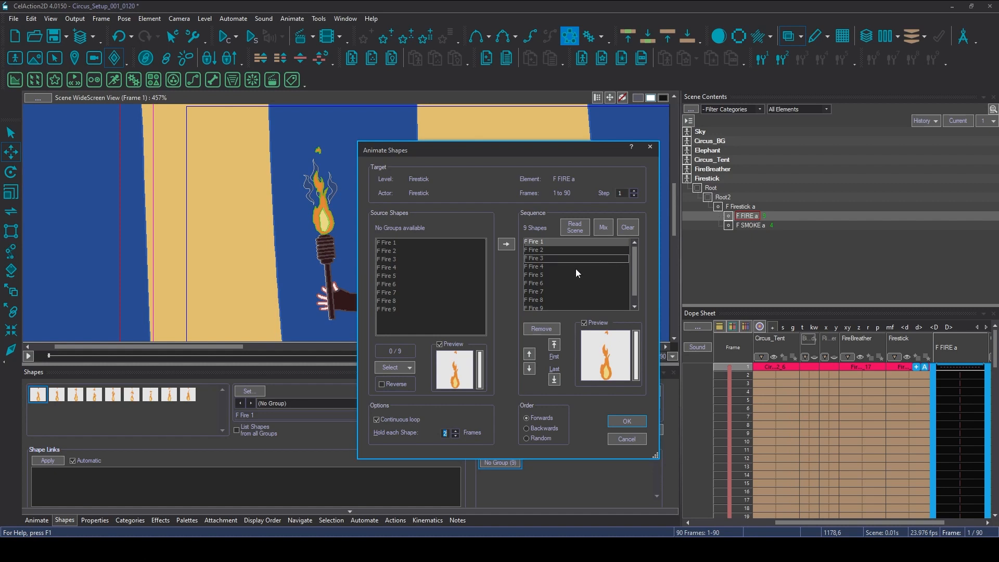
pyautogui.click(526, 427)
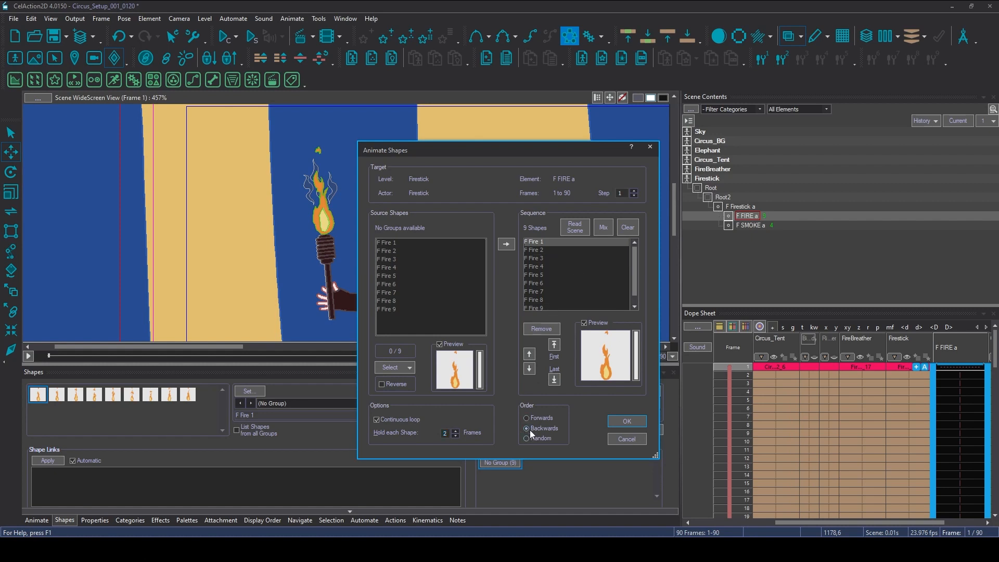
pyautogui.click(527, 418)
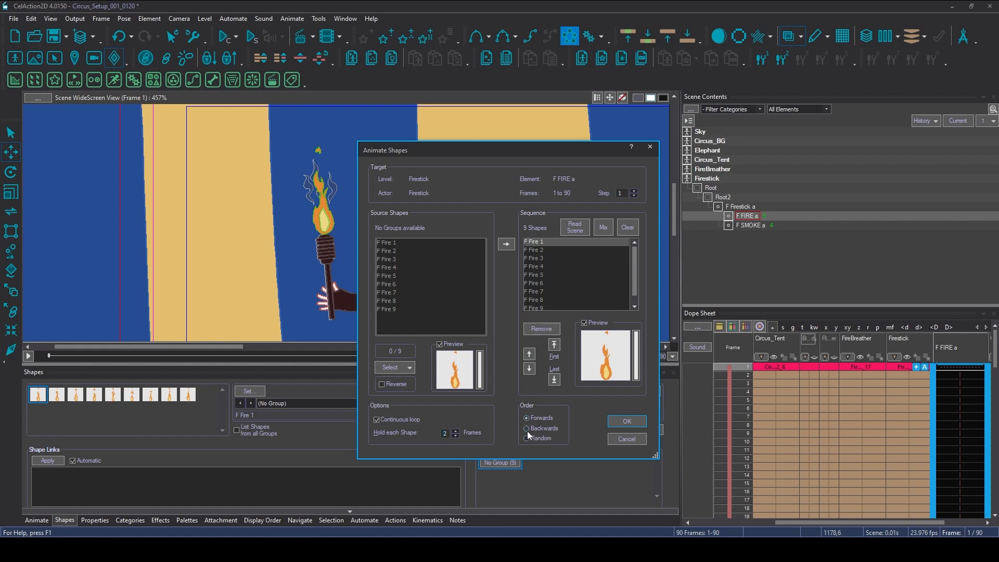
pyautogui.click(526, 438)
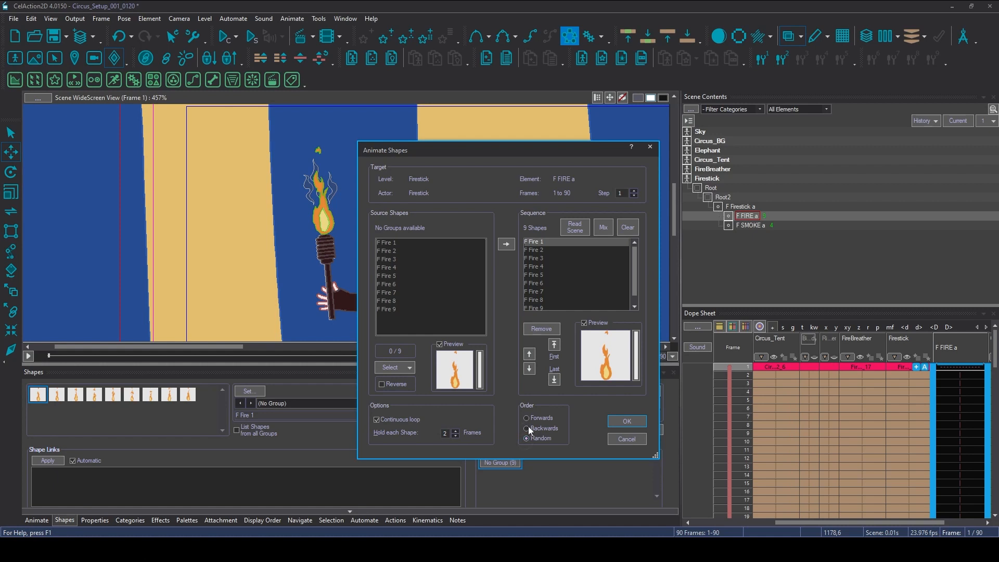
pyautogui.click(527, 419)
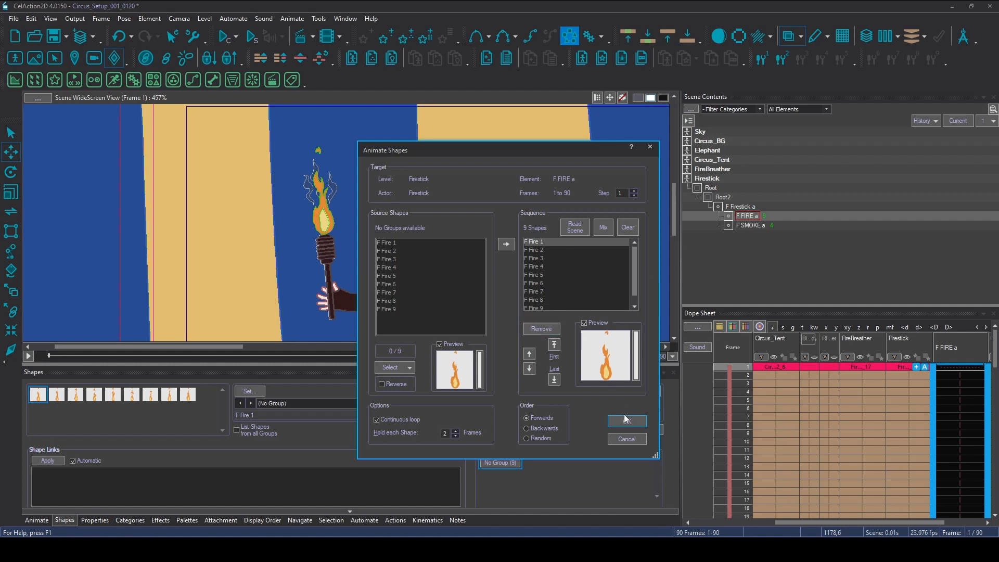
# Key the nine-drawing flame loop onto frames 1–90 and preview the scene.
pyautogui.click(627, 418)
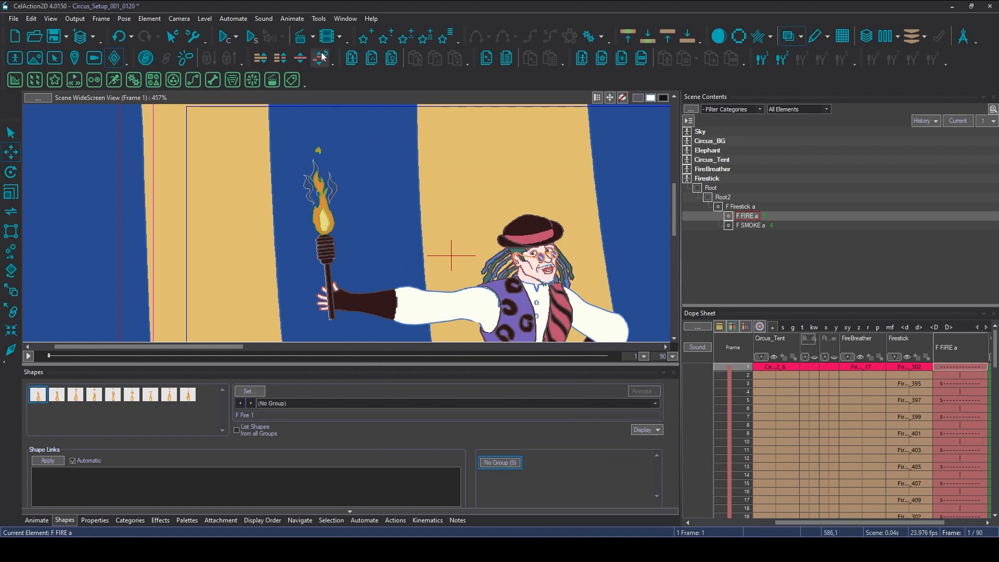
pyautogui.moveTo(249, 40)
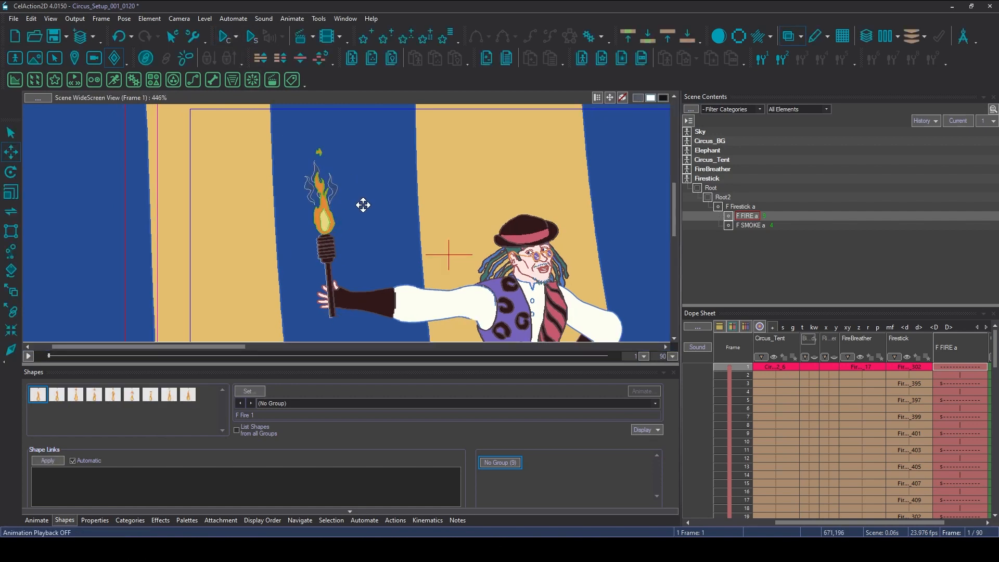
pyautogui.click(750, 225)
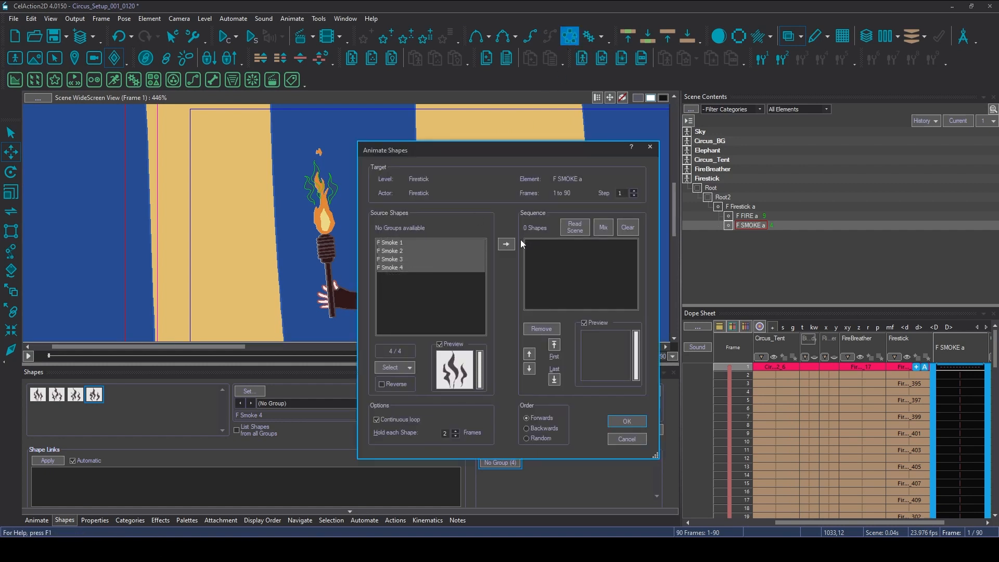
# Sequence F Smoke 1–4 with Hold 2 as a continuous loop and apply it across frames 1–90.
pyautogui.click(505, 244)
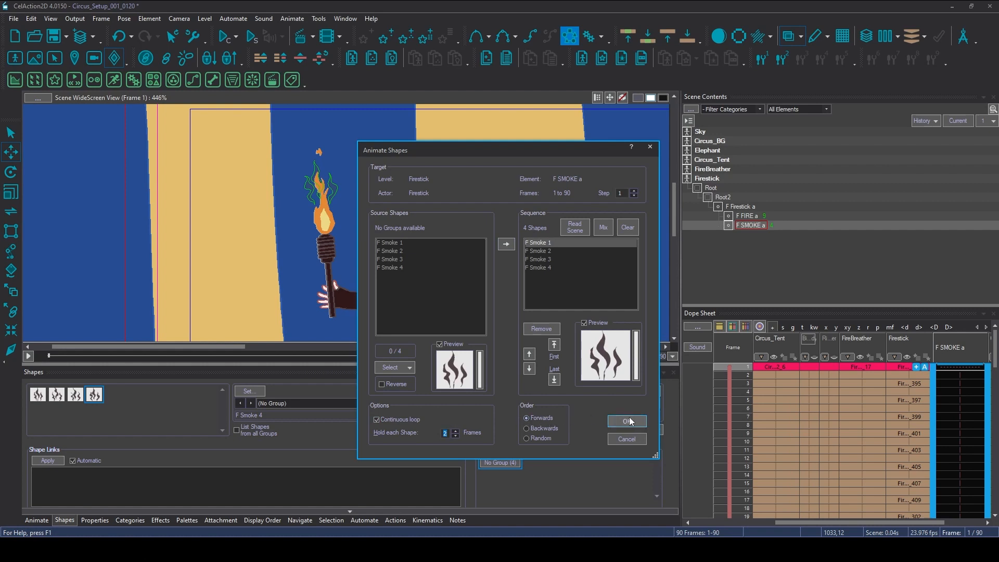
pyautogui.click(626, 421)
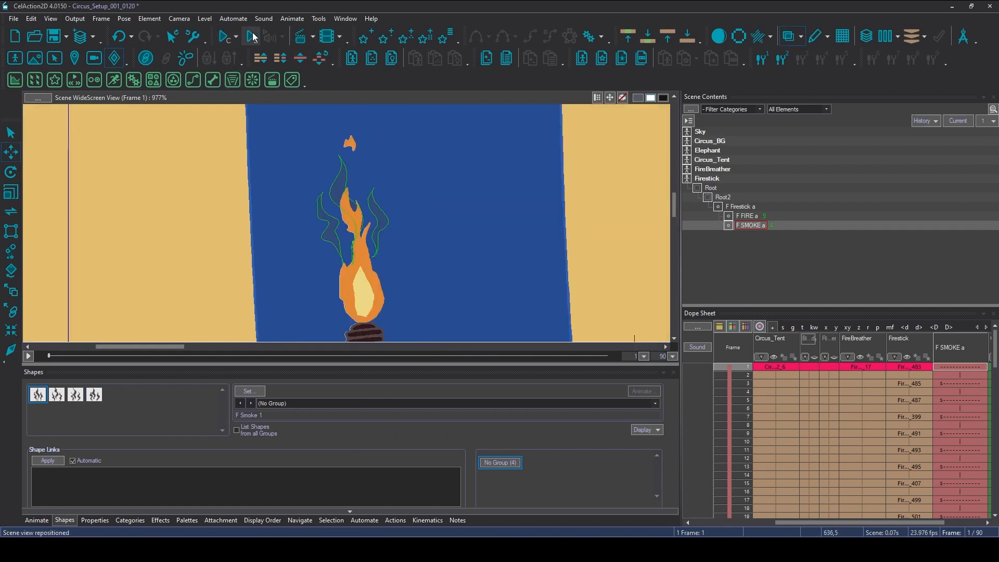
# Play back frames 1–90 to watch the flame and smoke cycle on the torch.
pyautogui.click(248, 36)
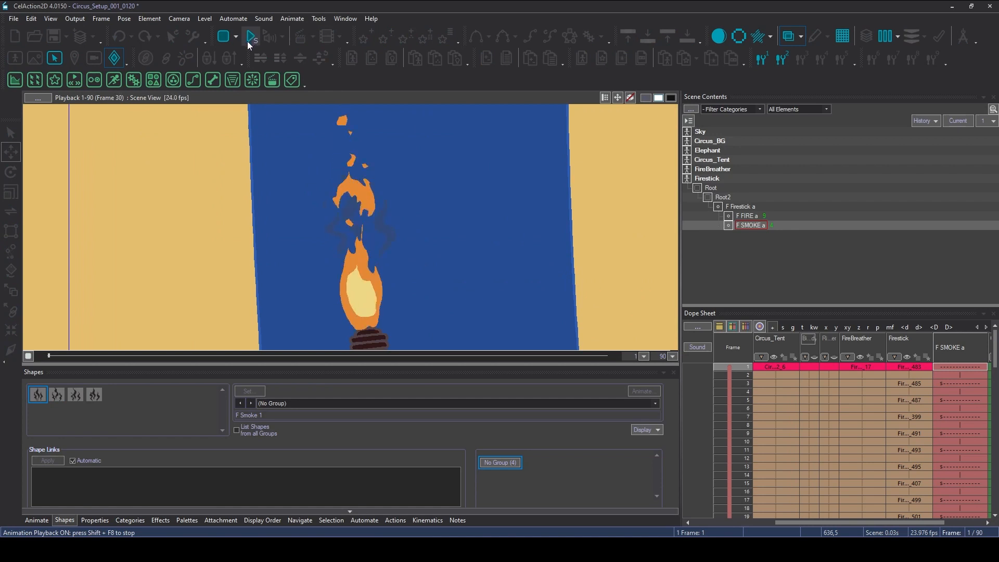